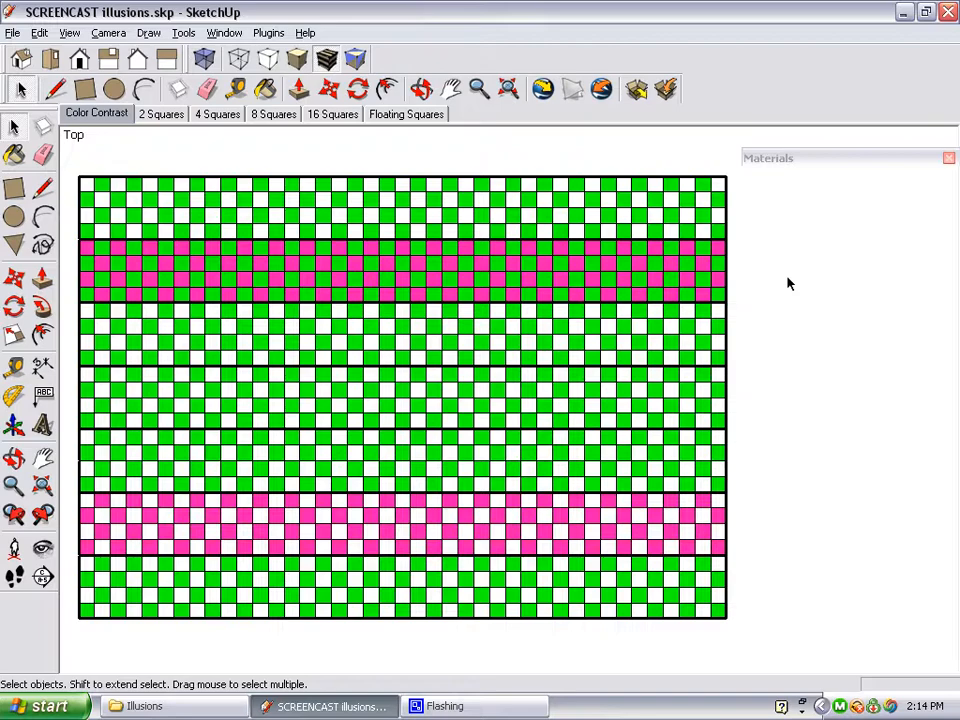
mouse_move(684, 224)
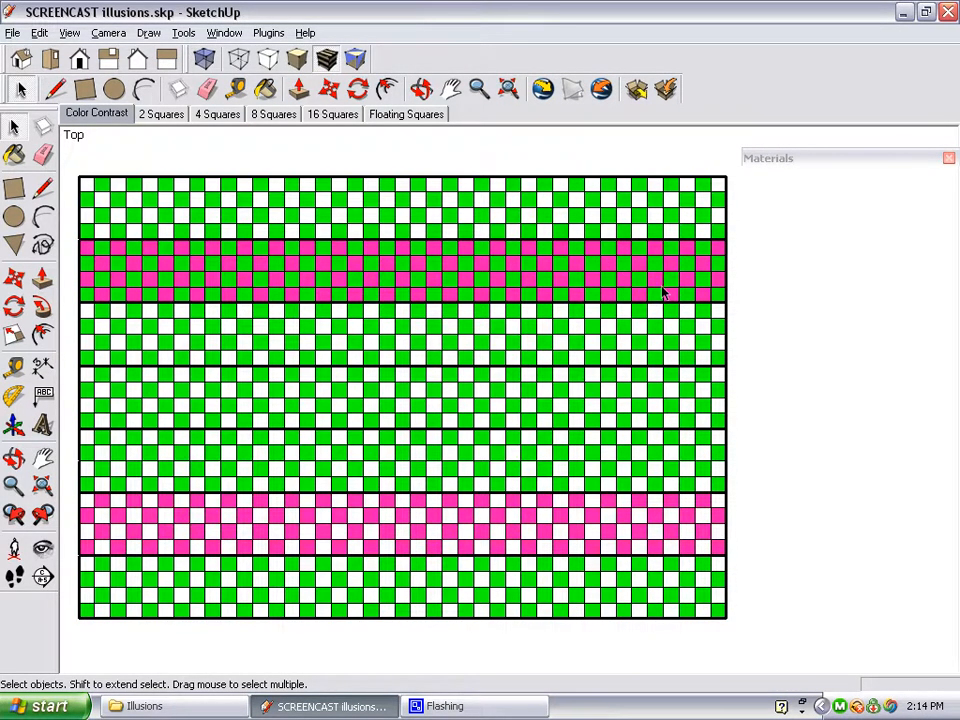
mouse_move(692, 544)
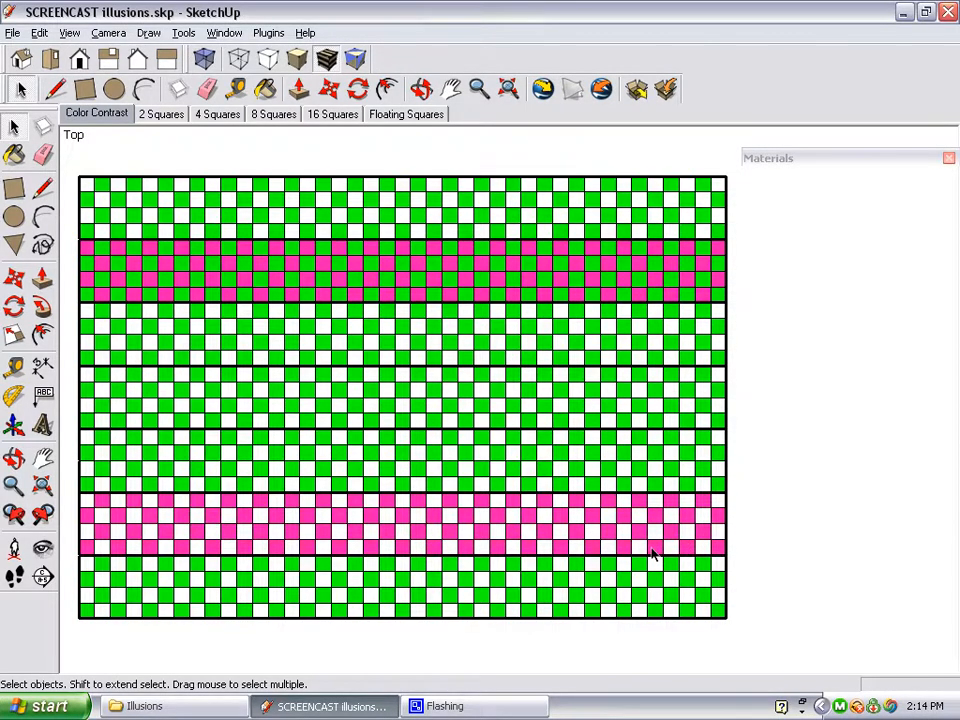
mouse_move(774, 304)
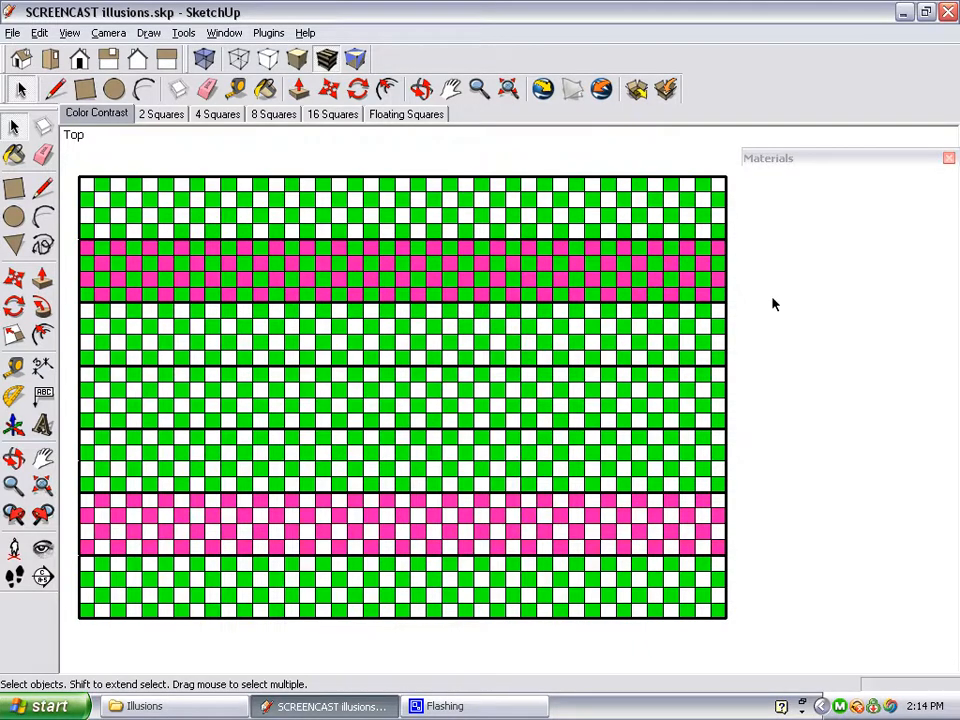
mouse_move(664, 276)
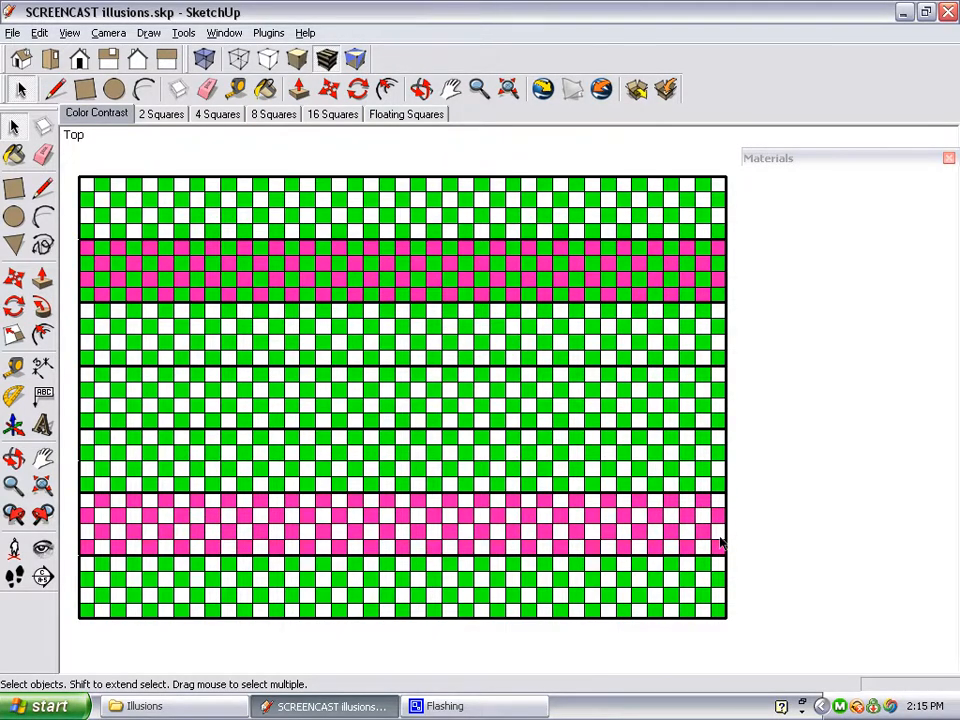
mouse_move(854, 176)
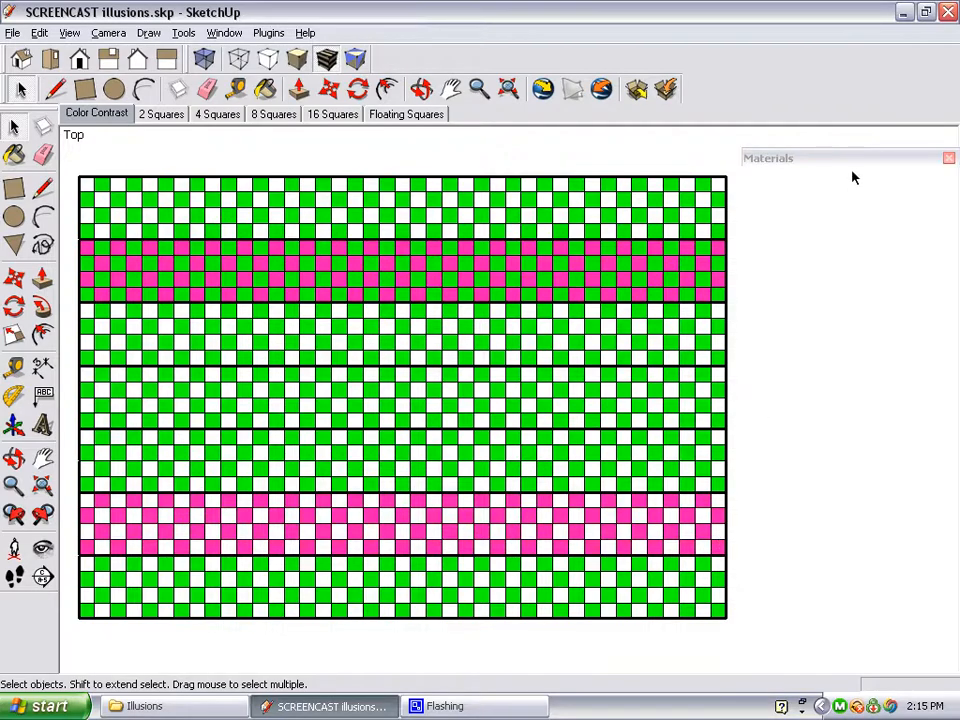
Edit the DeepPink material's HLS hue so the pink checkerboard squares become yellow
left_click(832, 160)
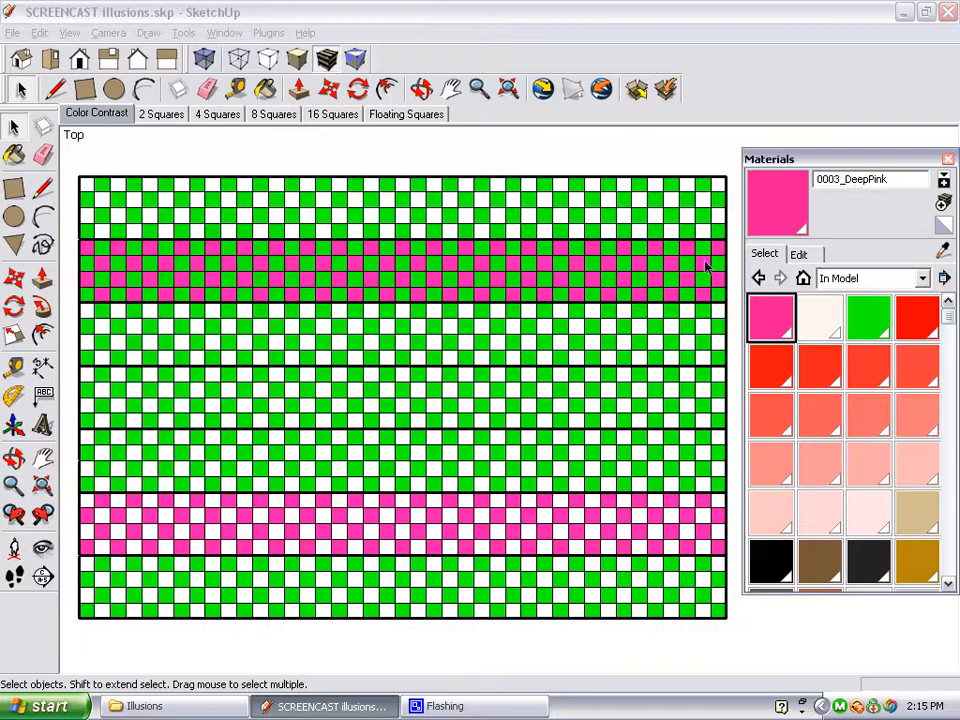
mouse_move(770, 318)
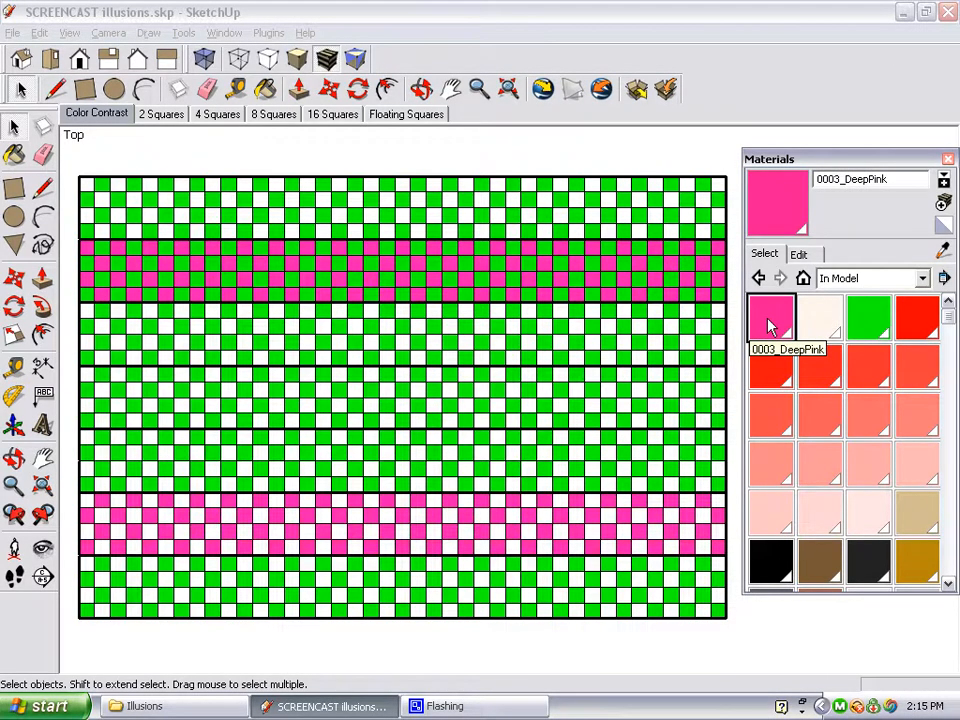
left_click(800, 252)
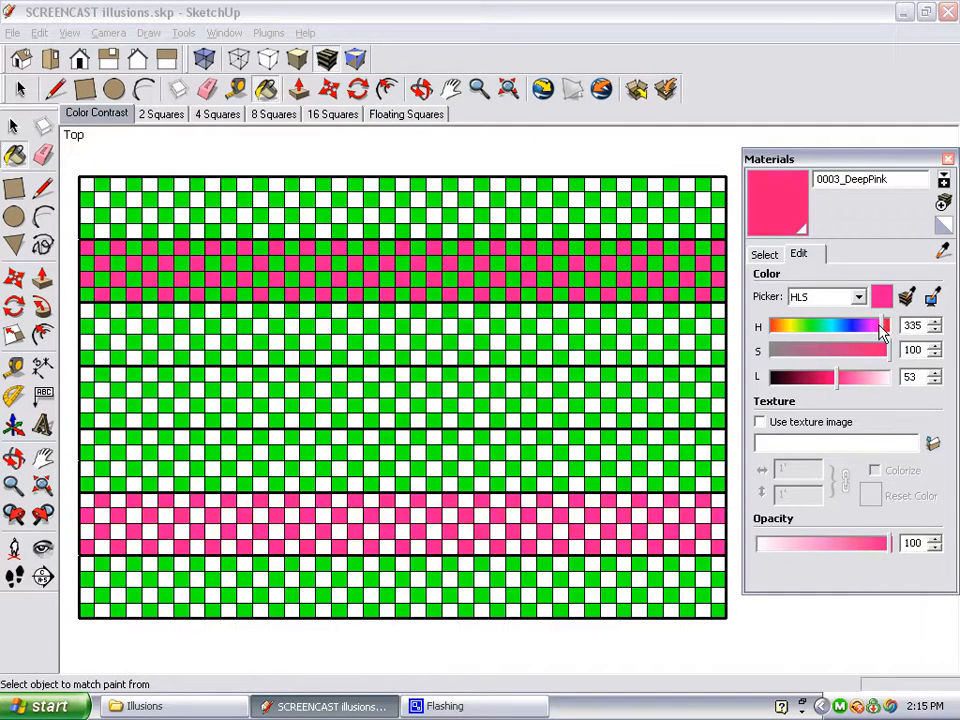
left_click_drag(884, 324, 830, 324)
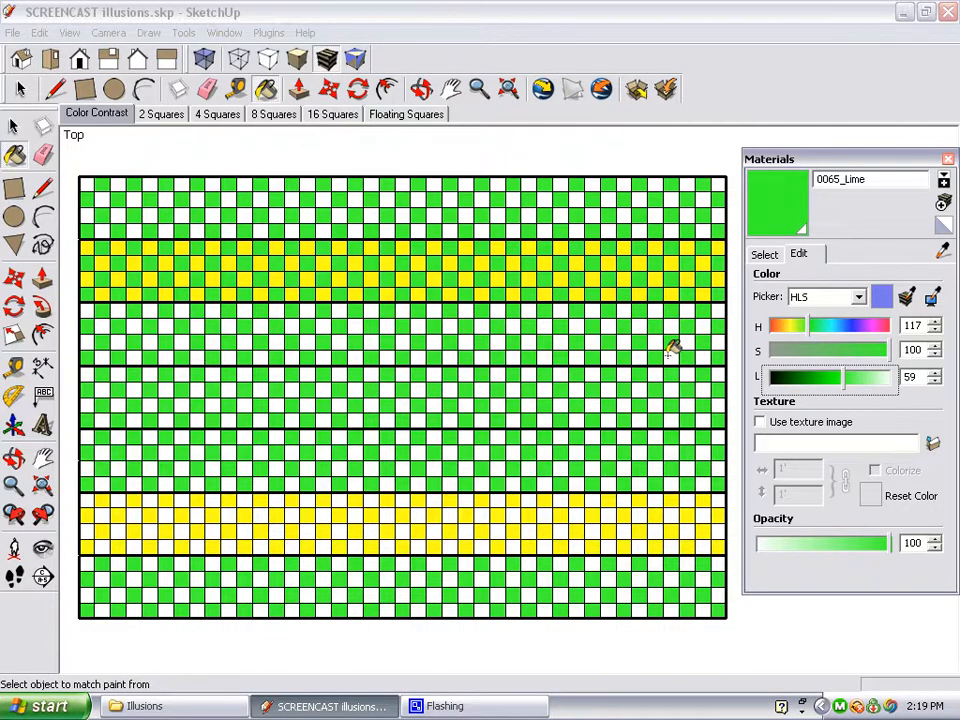
mouse_move(664, 350)
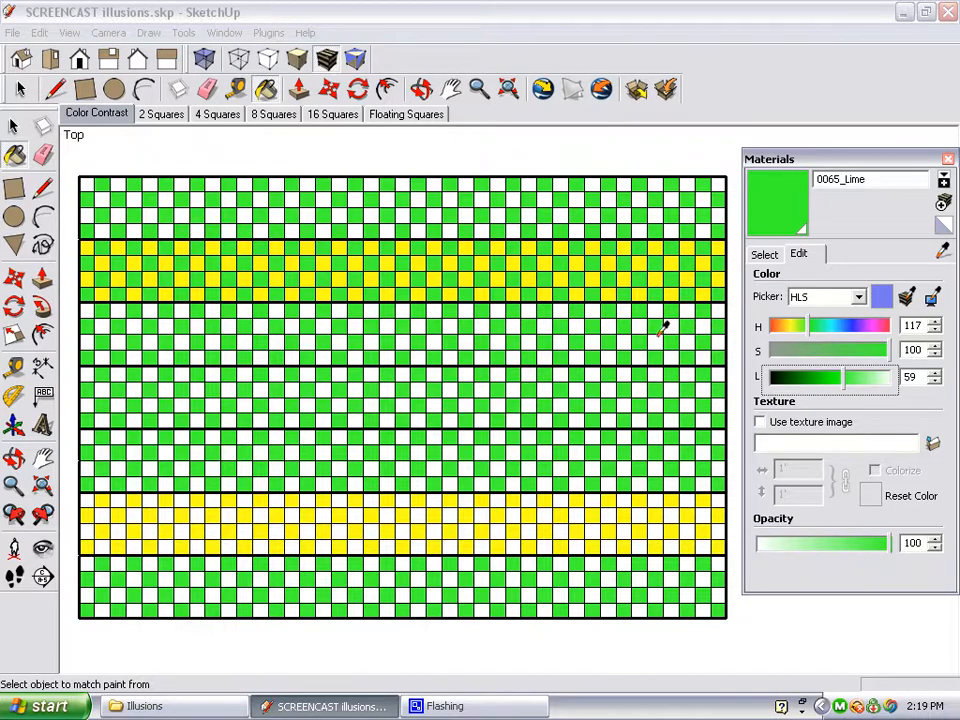
mouse_move(684, 344)
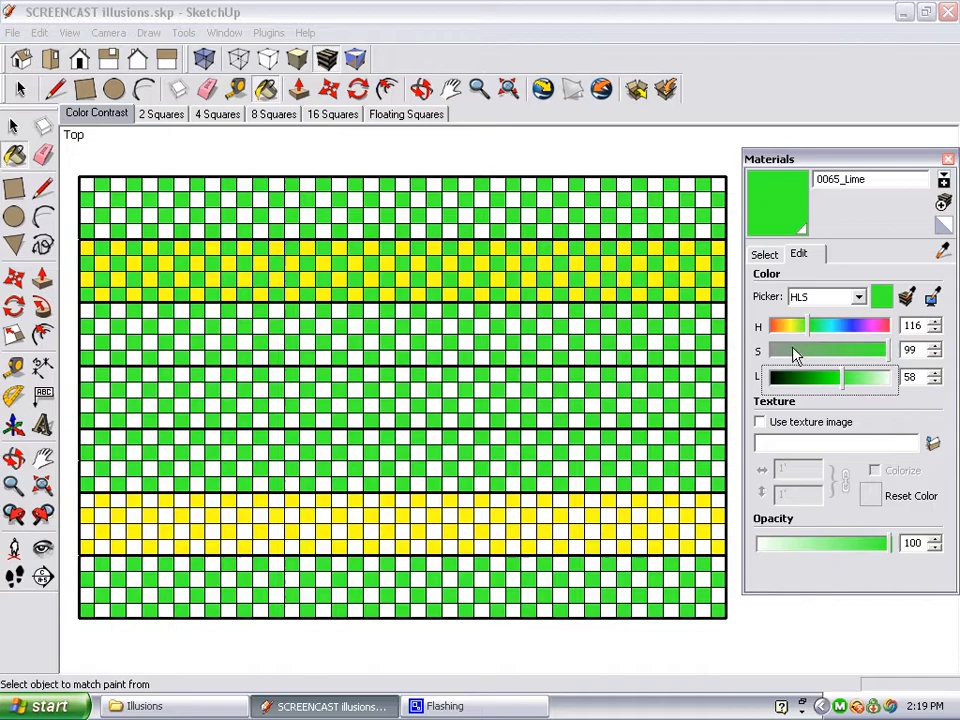
Adjust the Lime material's hue, lightness and saturation so the green squares turn pale gray-lavender
left_click_drag(790, 324, 840, 324)
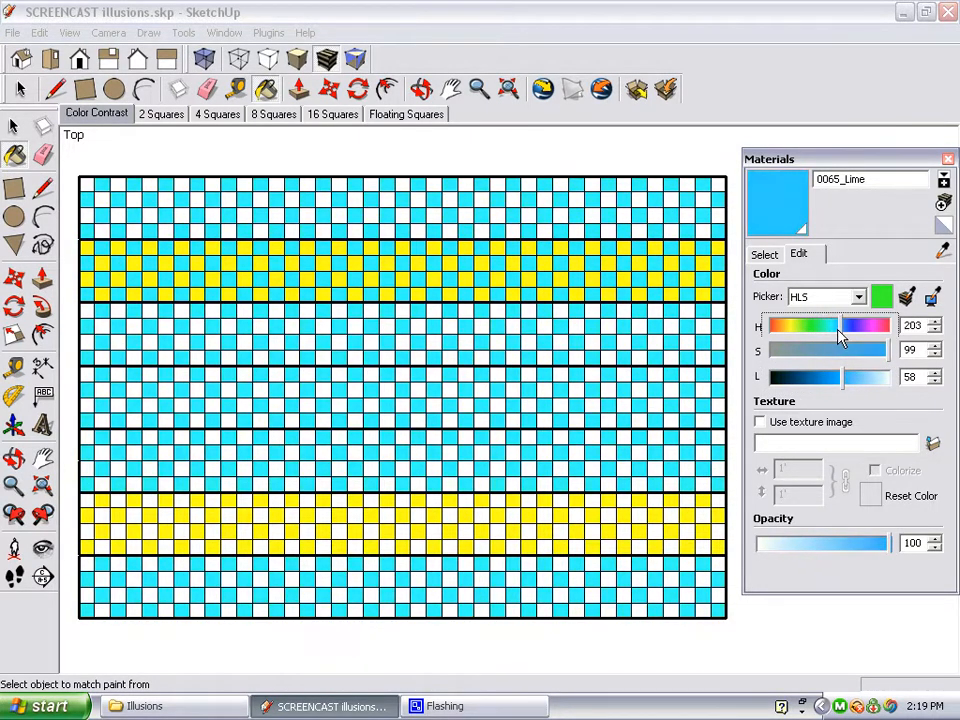
left_click_drag(838, 324, 852, 324)
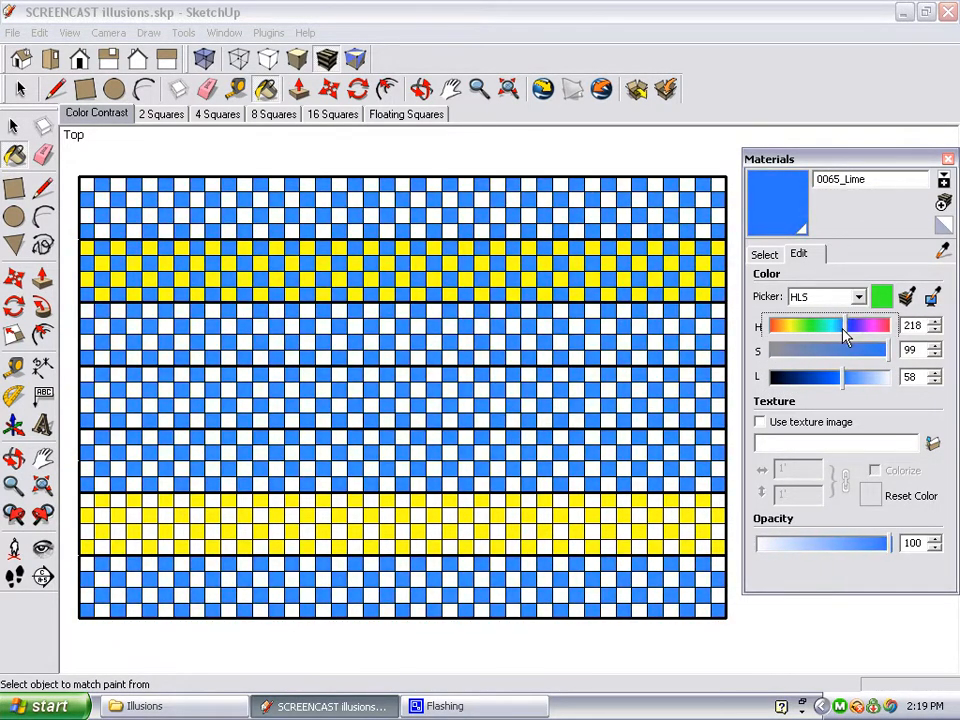
left_click_drag(844, 324, 872, 324)
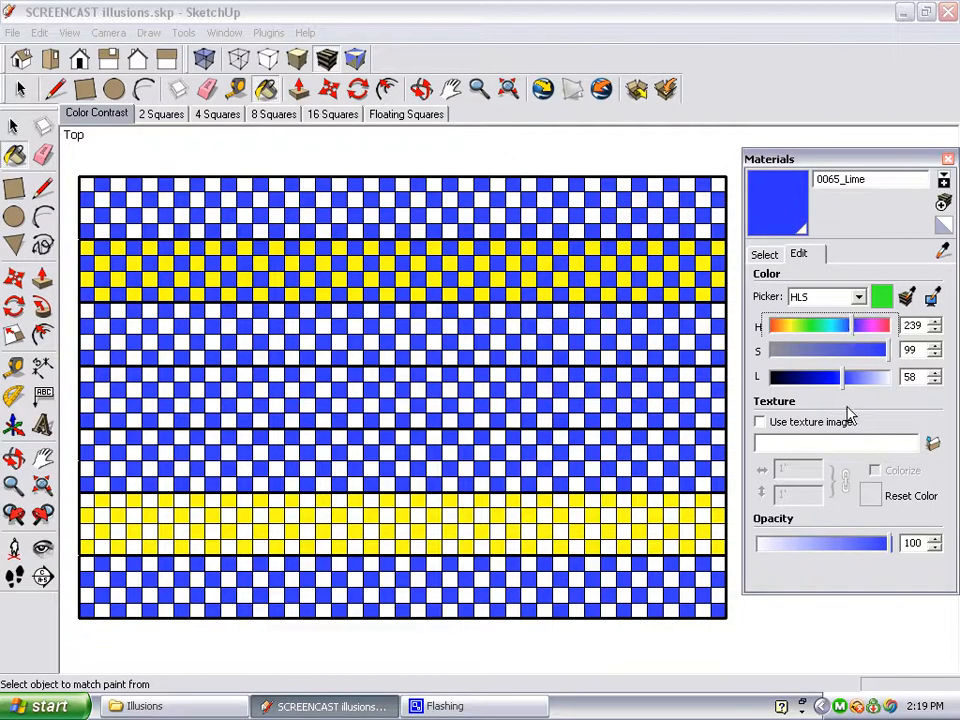
left_click_drag(840, 376, 780, 376)
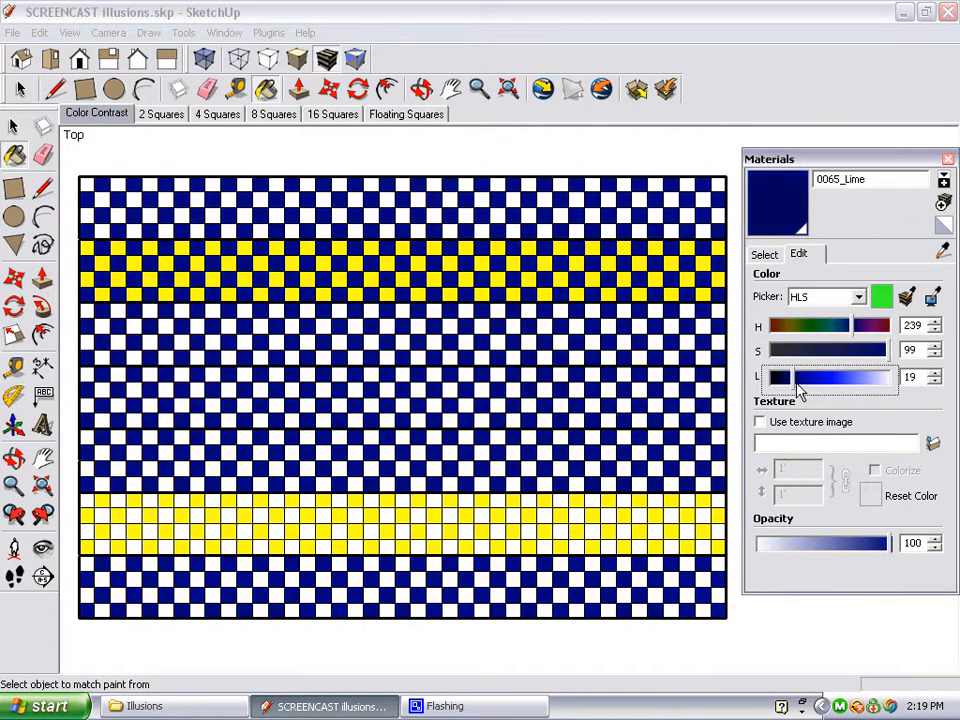
left_click_drag(784, 376, 856, 376)
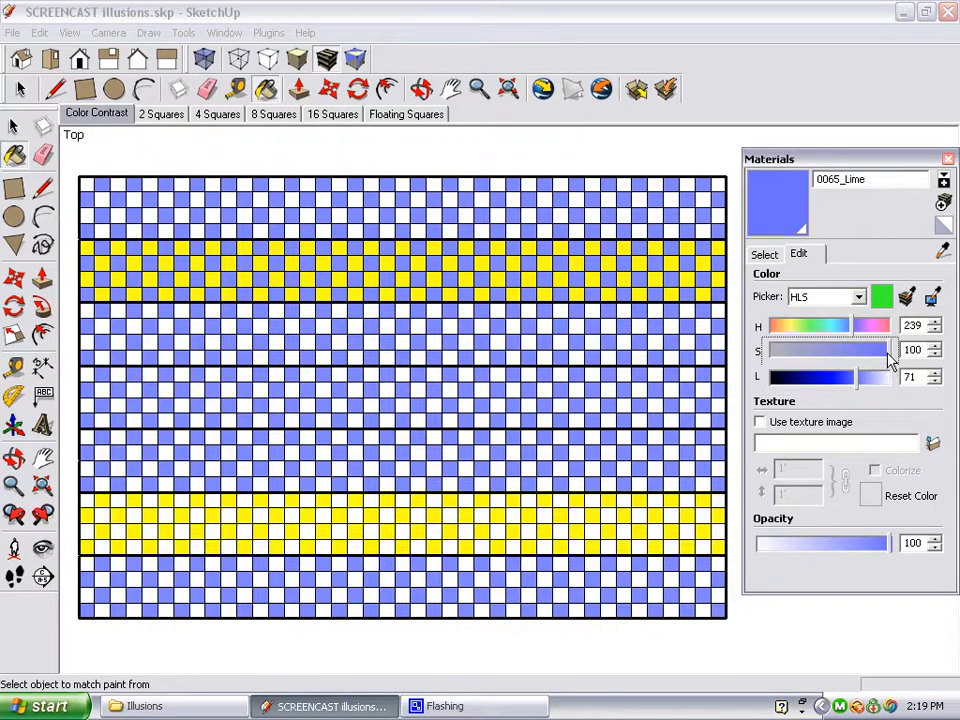
left_click_drag(890, 348, 776, 348)
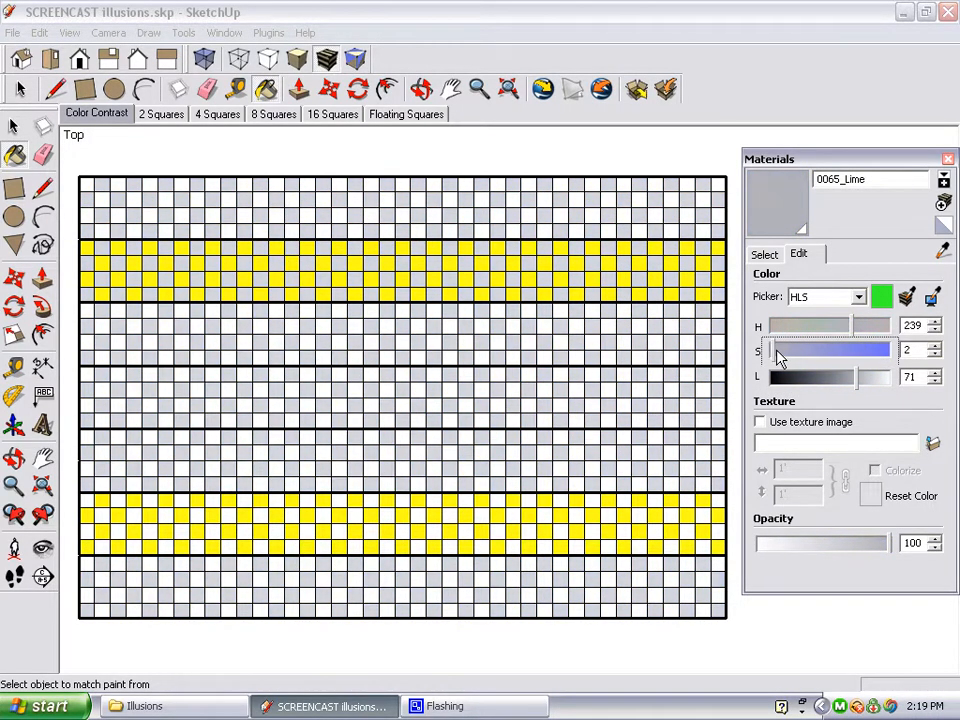
left_click_drag(776, 350, 864, 350)
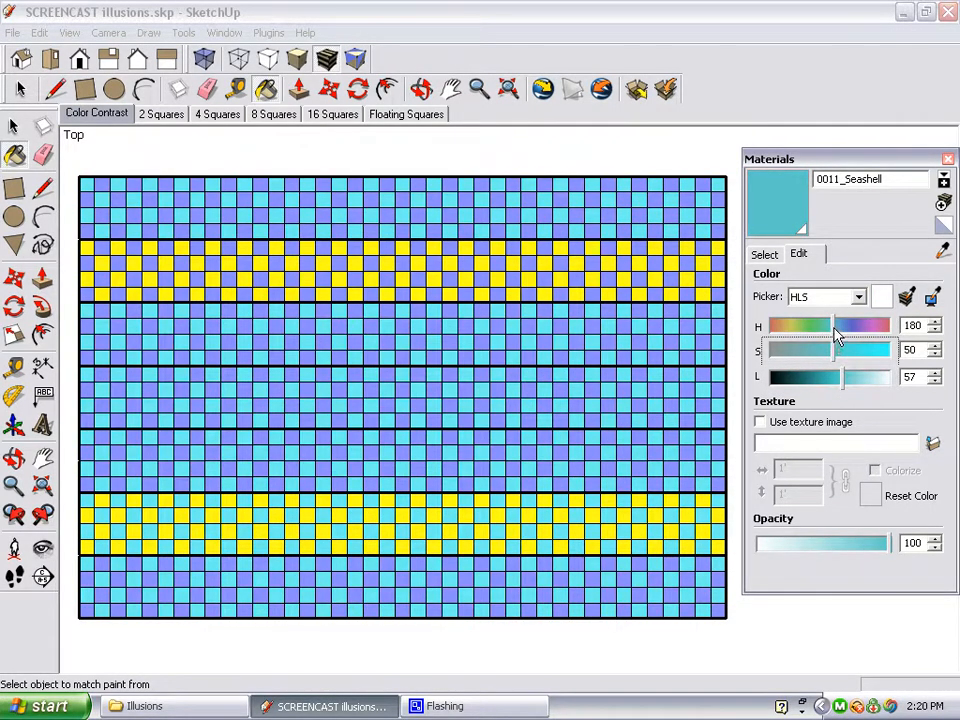
Swing the Seashell material's hue from blue through pink to coral red (hue about 2)
left_click_drag(836, 324, 872, 324)
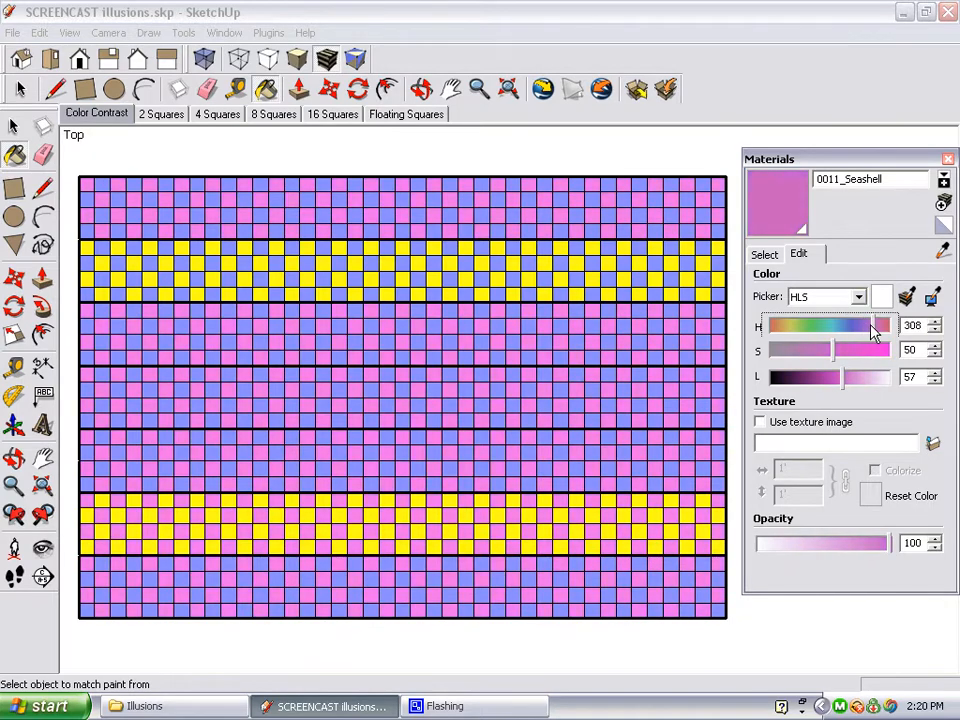
left_click_drag(870, 324, 830, 324)
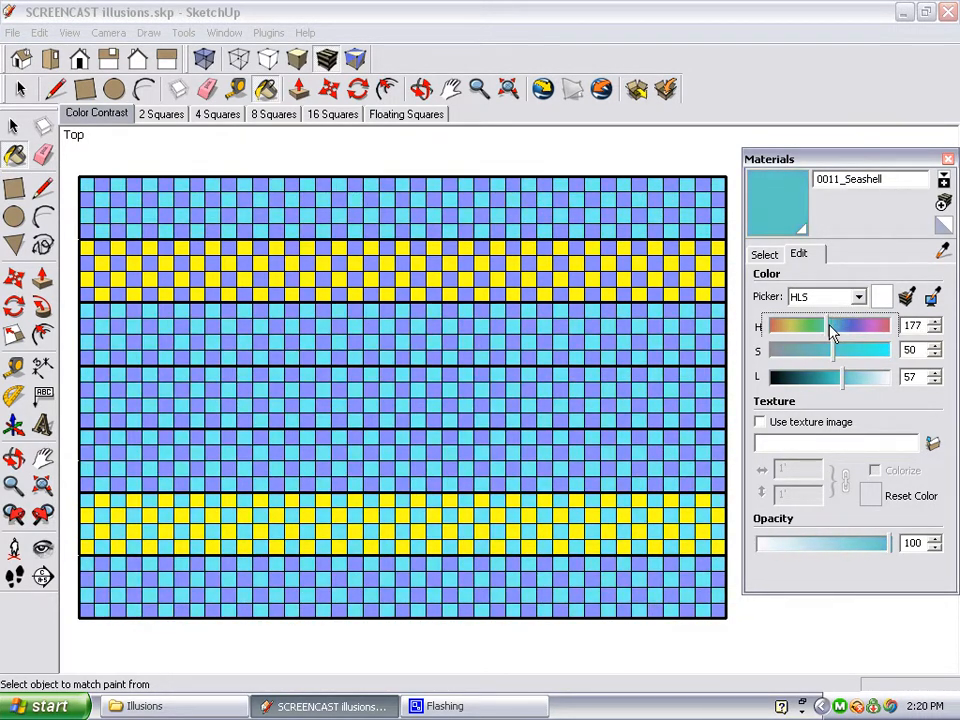
left_click_drag(832, 324, 792, 324)
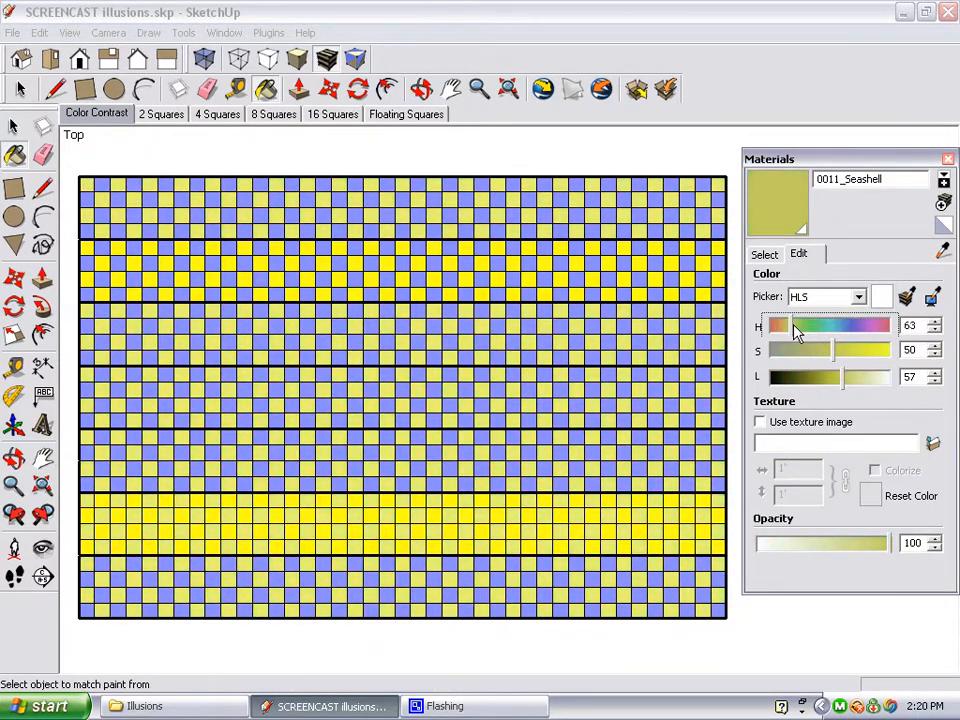
left_click_drag(778, 324, 840, 324)
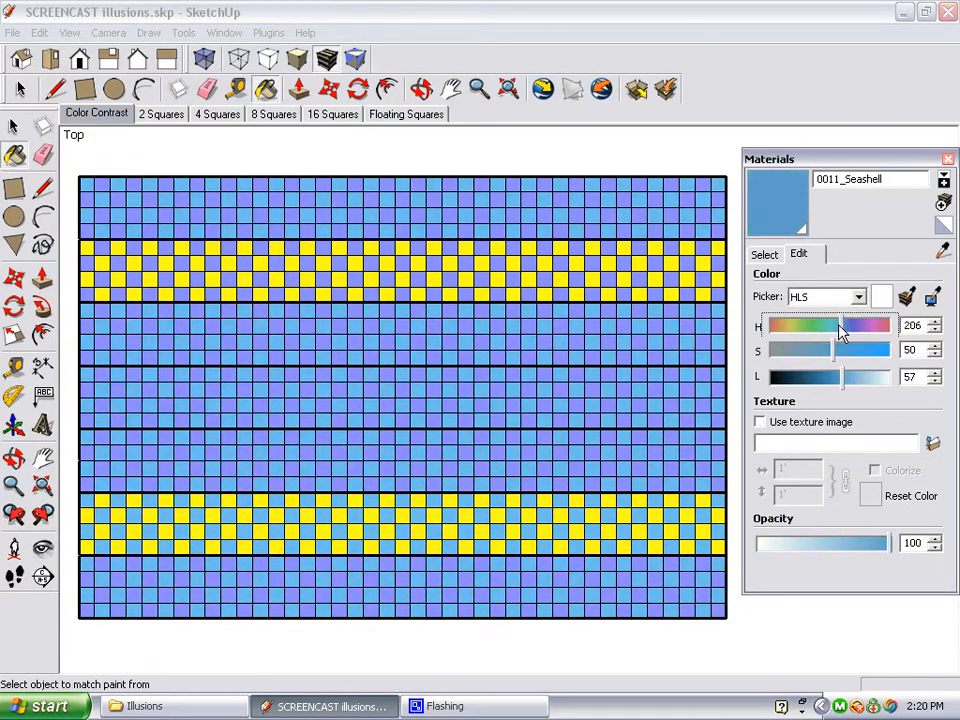
left_click_drag(840, 324, 878, 324)
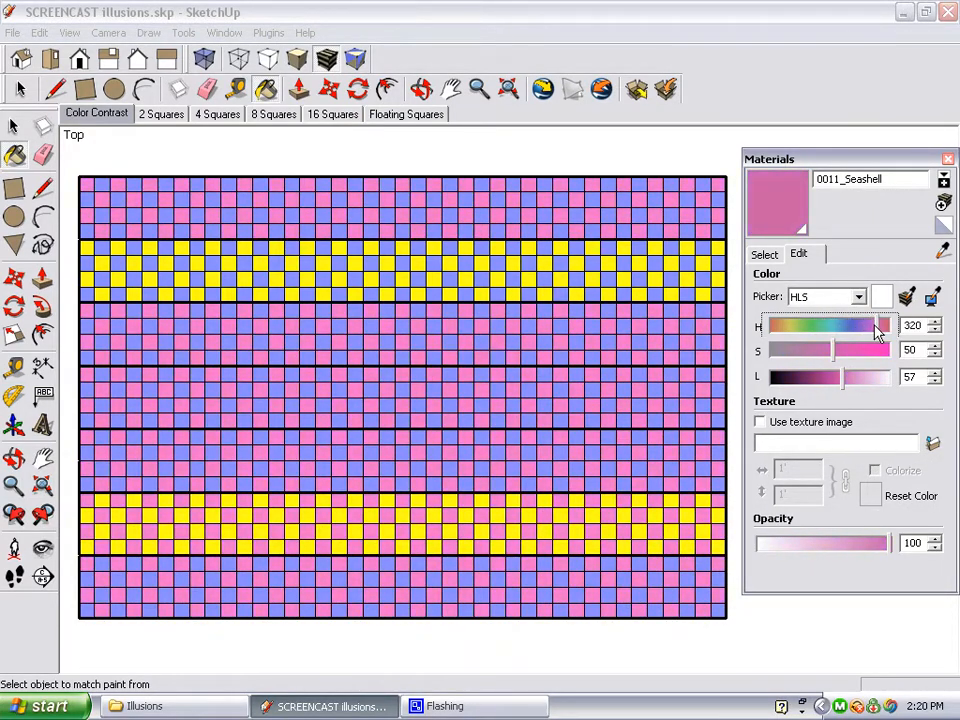
left_click_drag(878, 326, 848, 326)
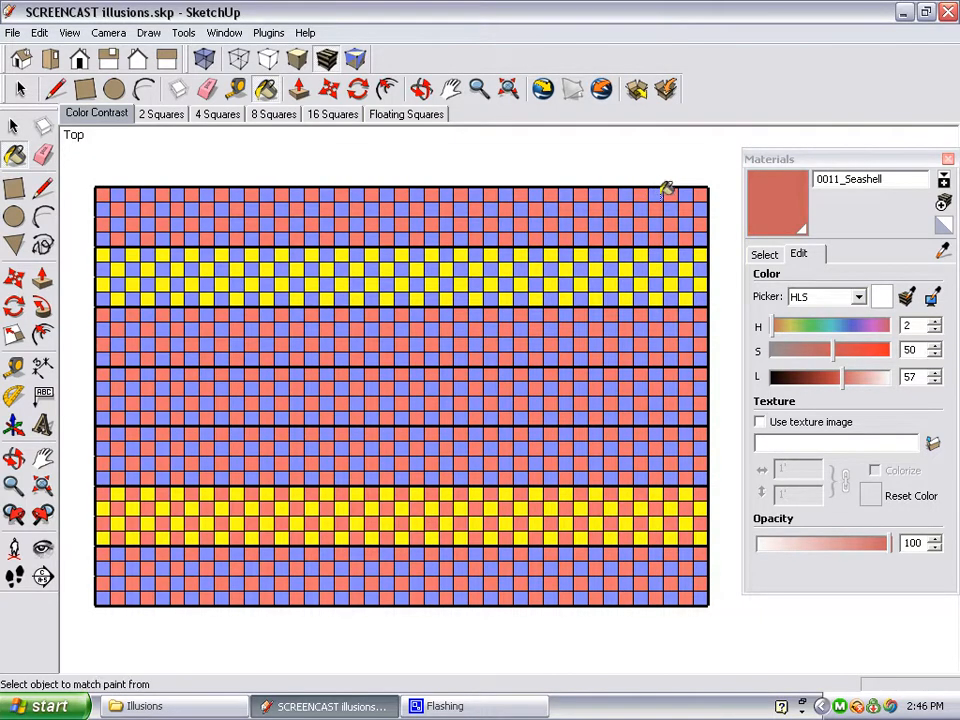
Dismiss the Materials window and view the 2, 4, 8 and 16 Squares scenes in turn
left_click(944, 160)
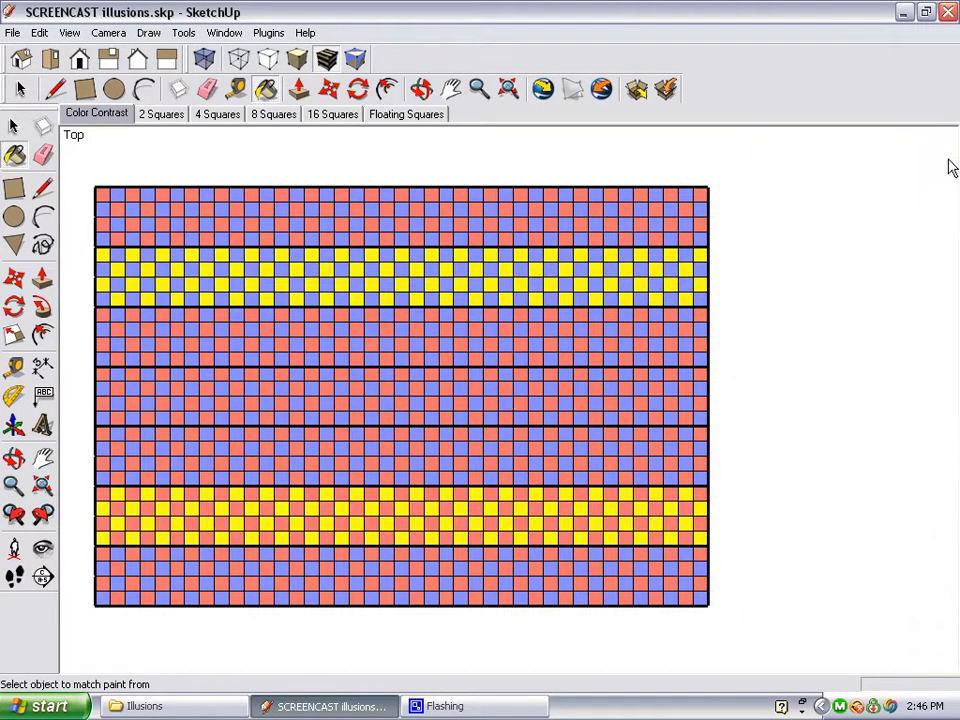
left_click(160, 112)
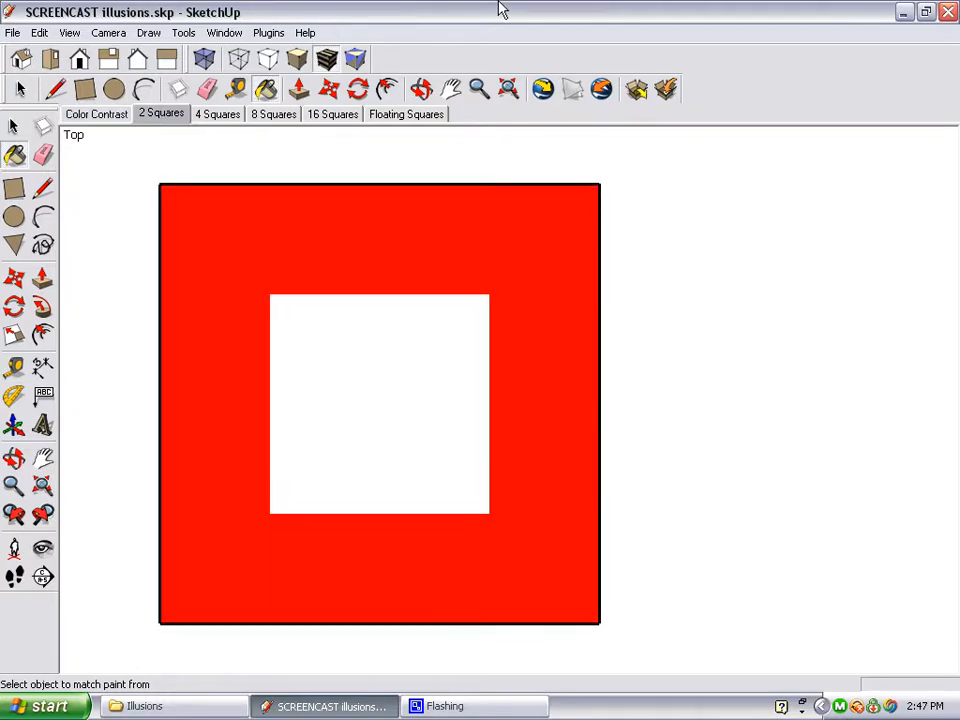
mouse_move(284, 176)
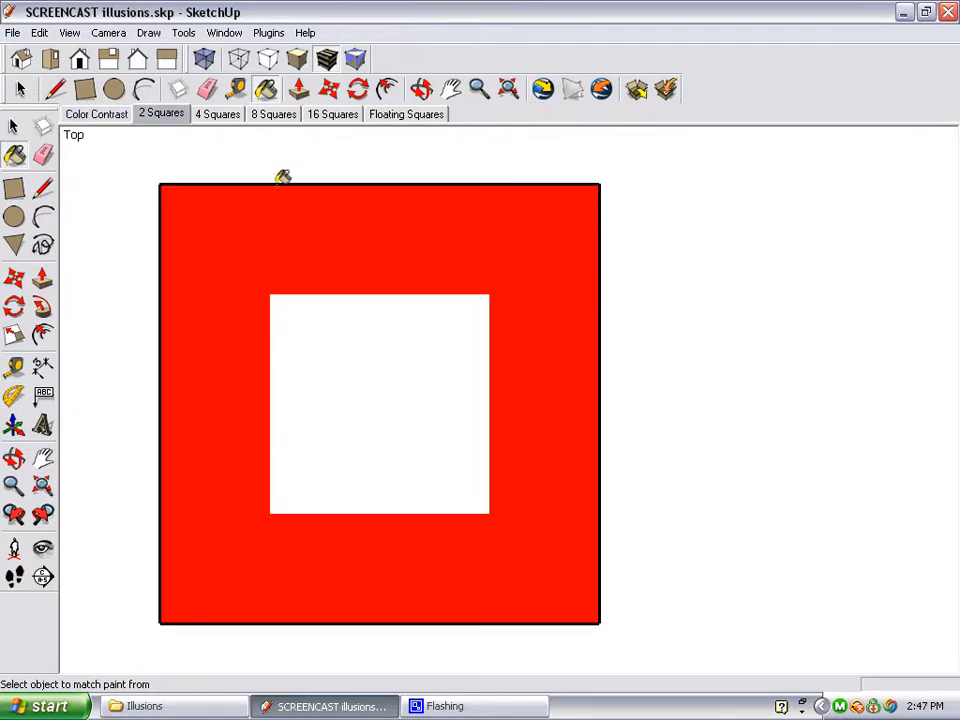
mouse_move(356, 328)
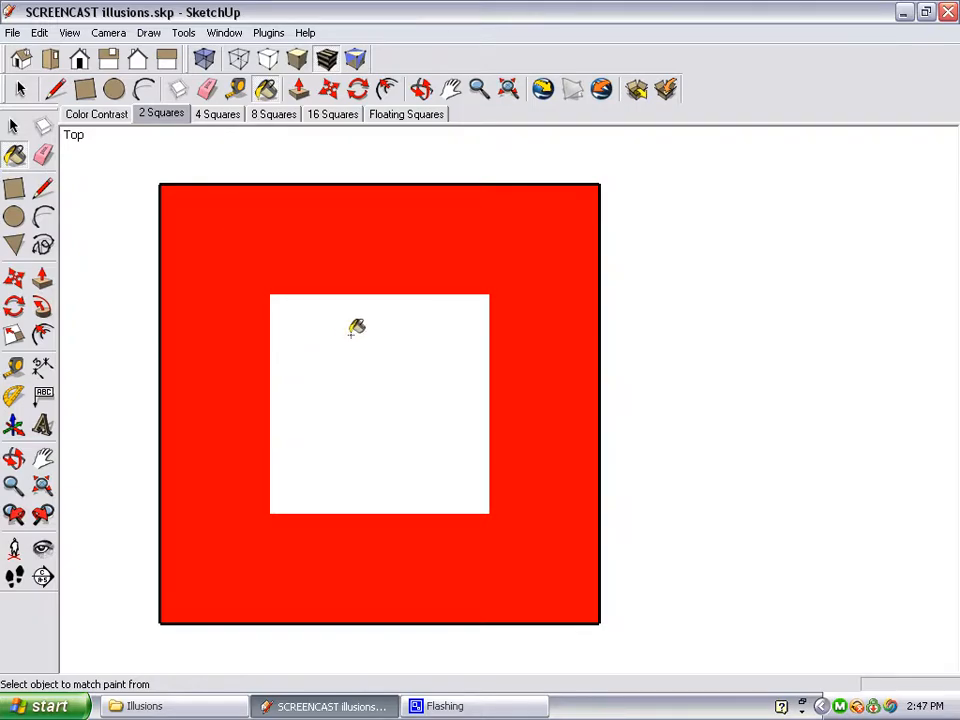
mouse_move(408, 408)
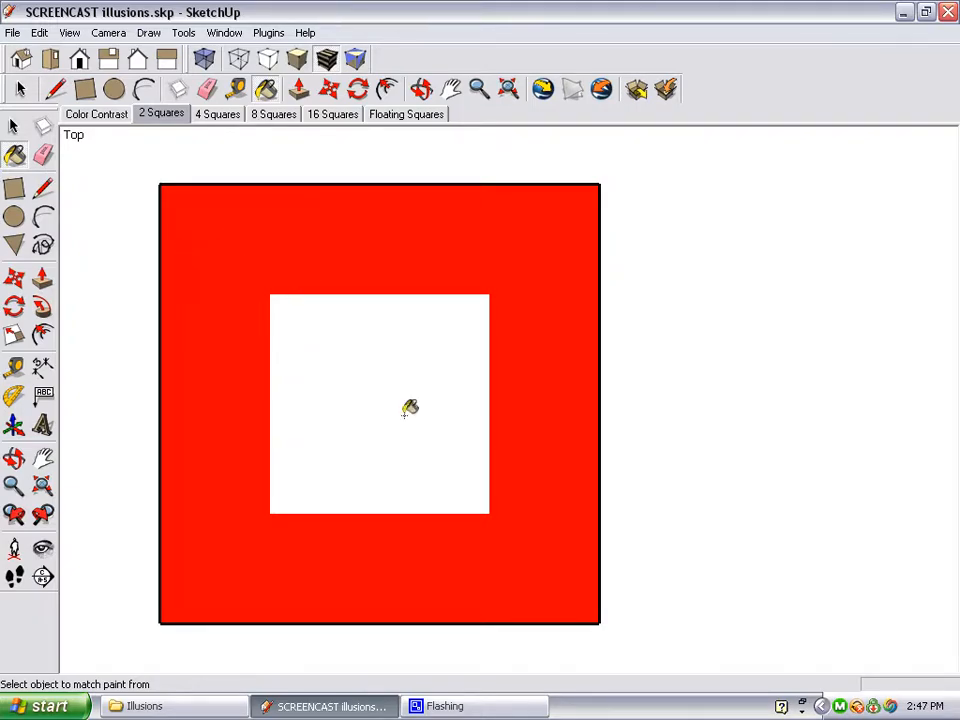
left_click(212, 114)
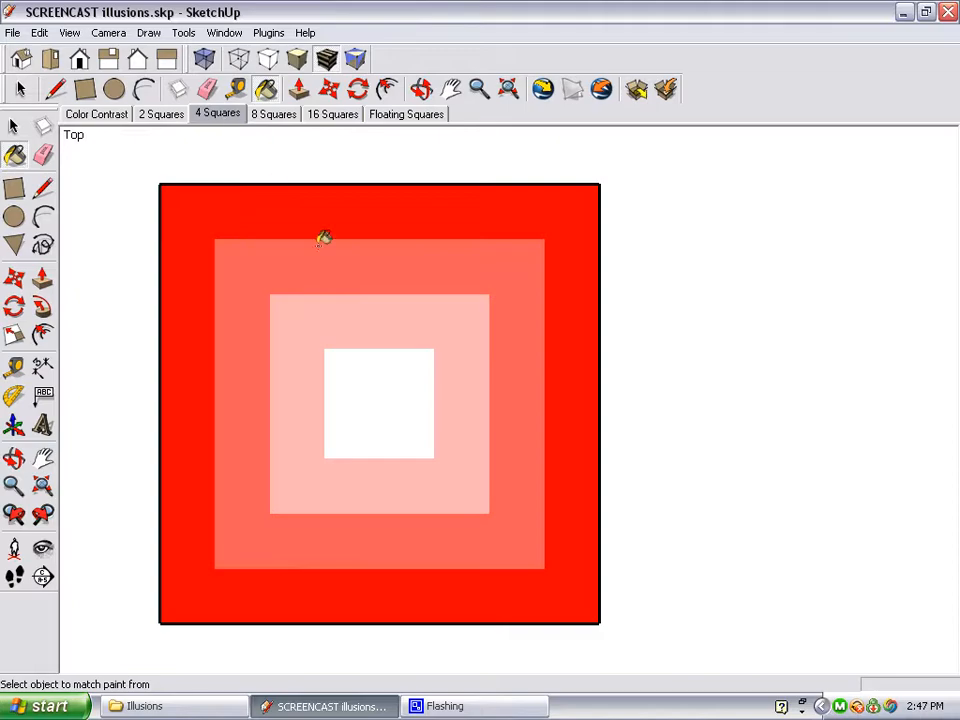
mouse_move(204, 214)
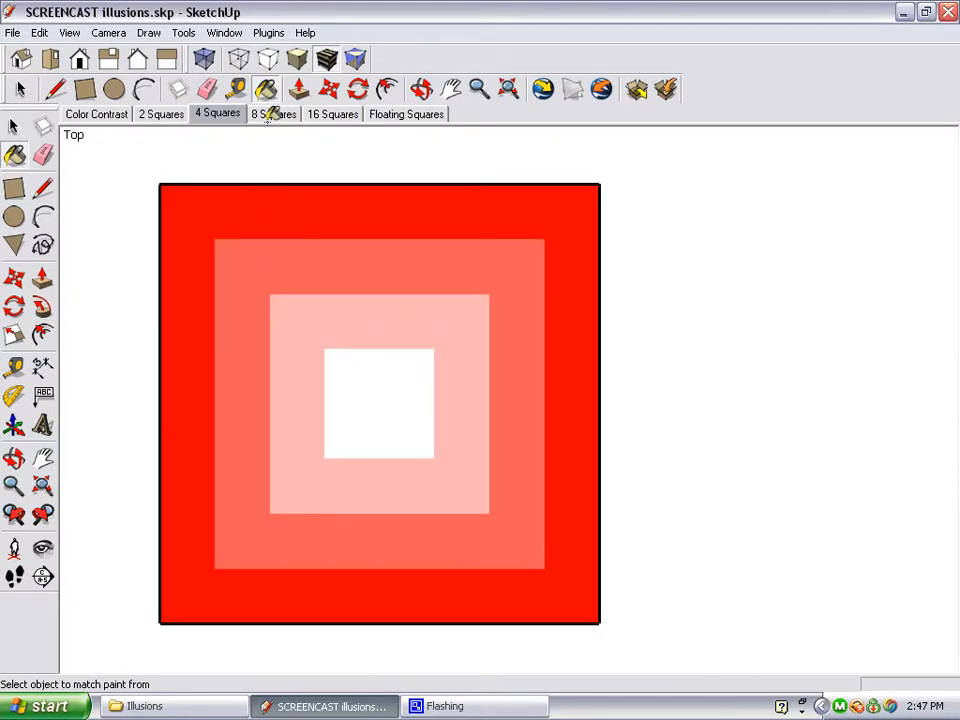
left_click(272, 114)
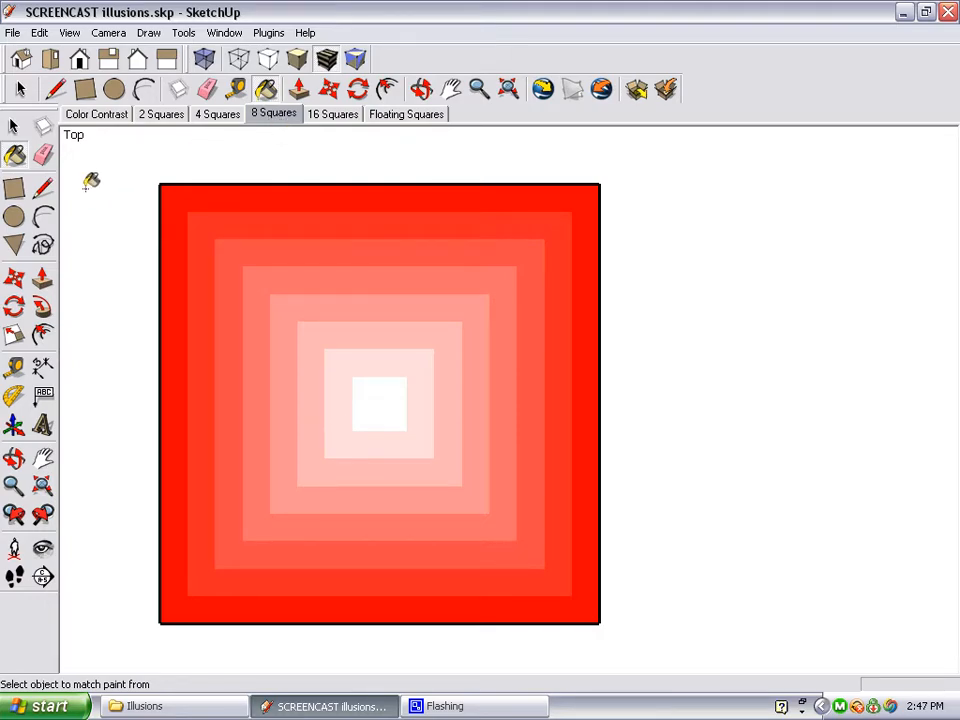
mouse_move(566, 250)
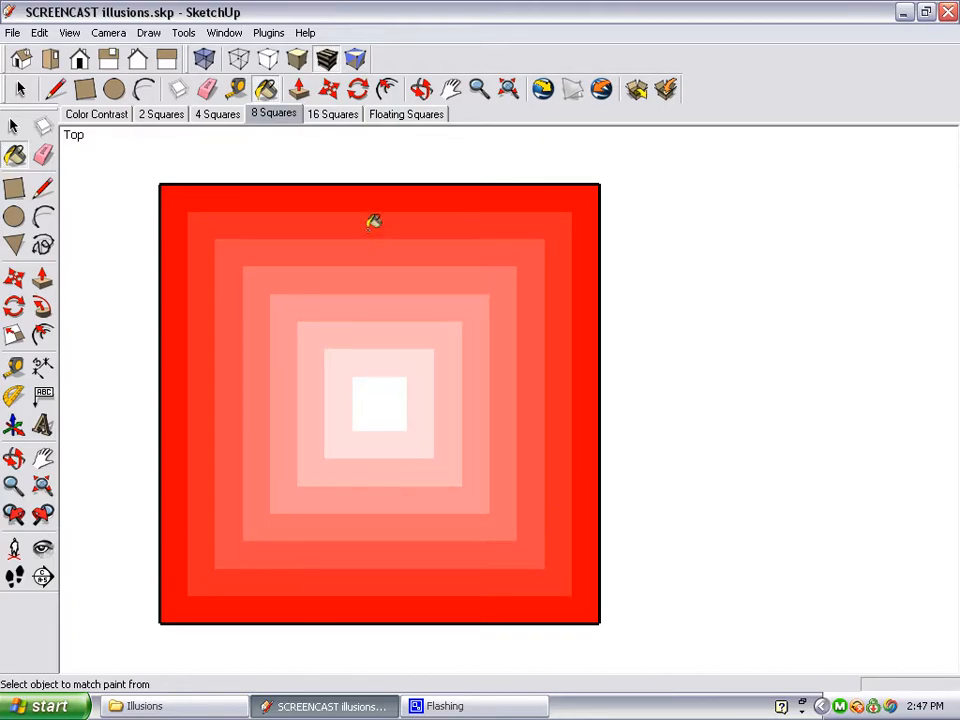
left_click(332, 112)
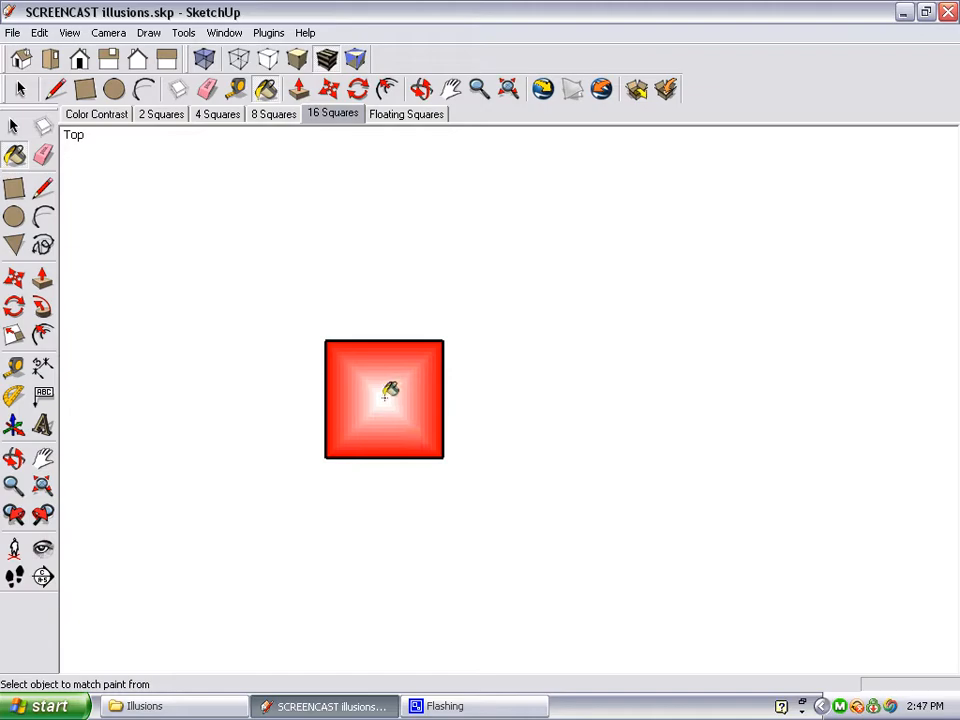
mouse_move(344, 424)
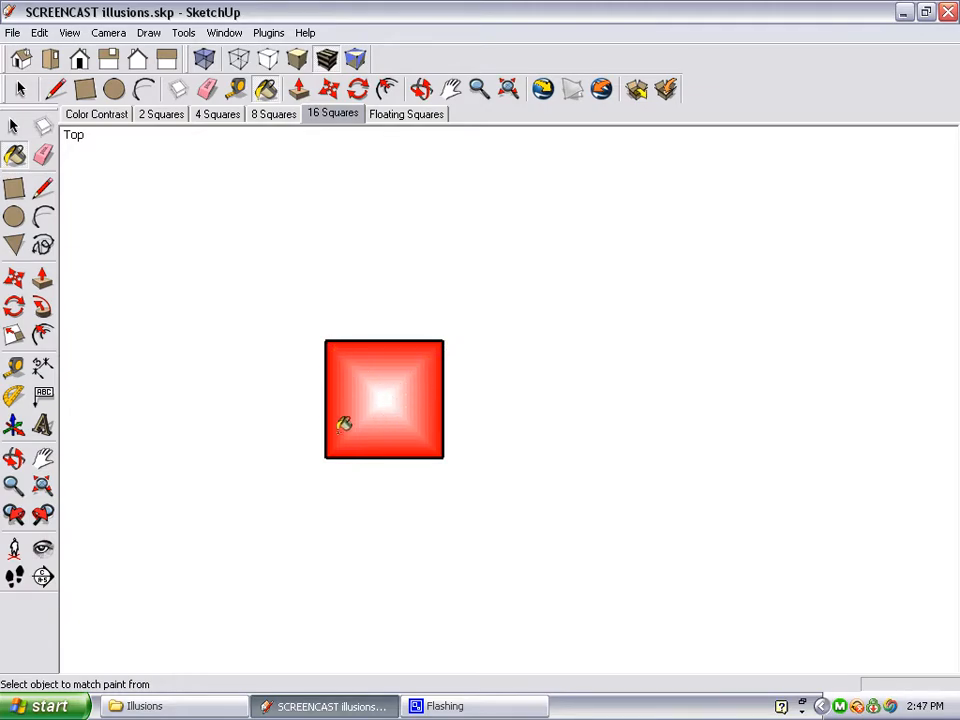
mouse_move(460, 444)
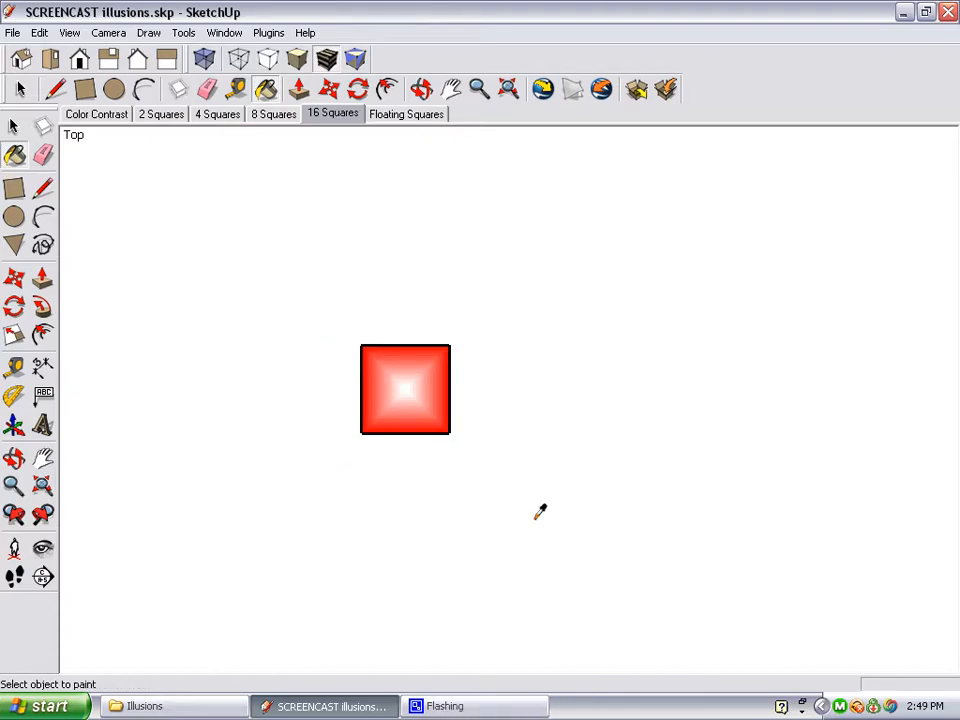
Switch to the Floating Squares scene showing outlined squares over concentric gray circles
left_click(408, 112)
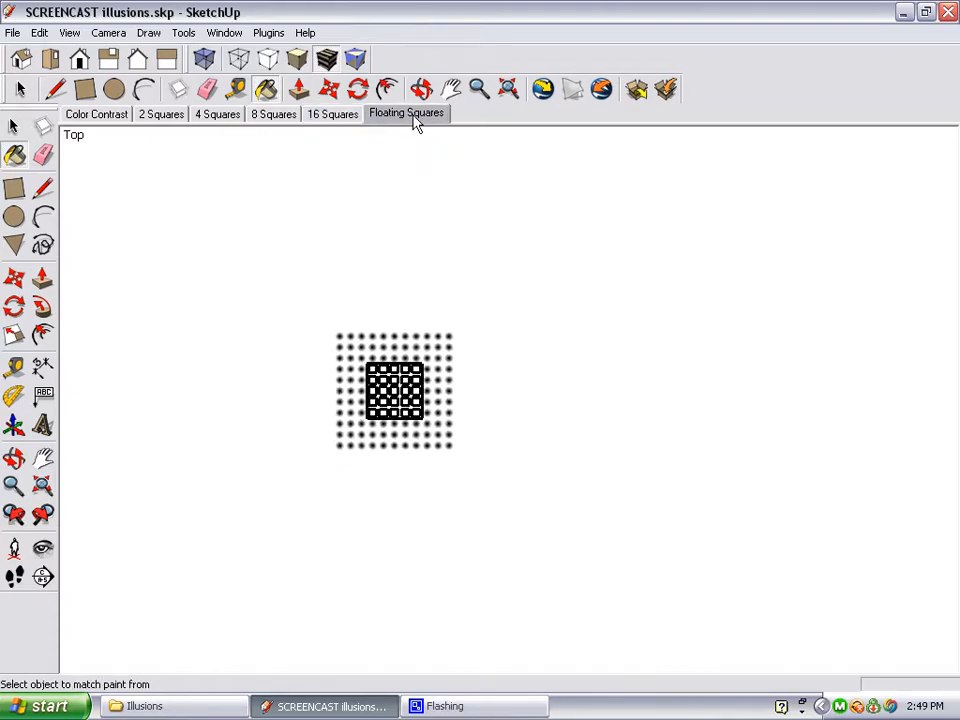
left_click(406, 112)
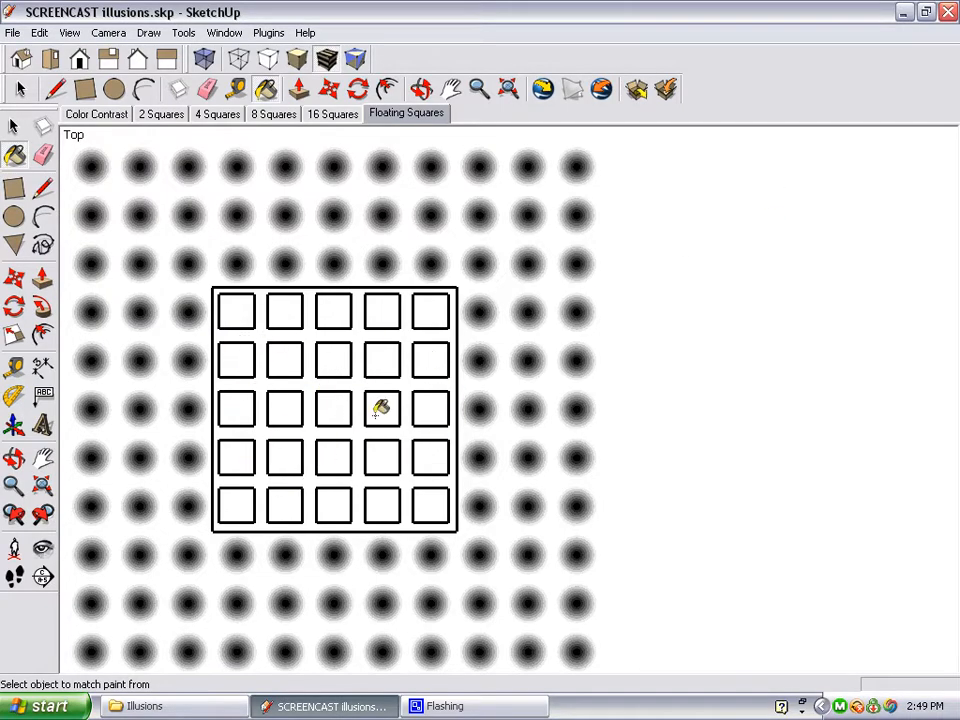
mouse_move(576, 170)
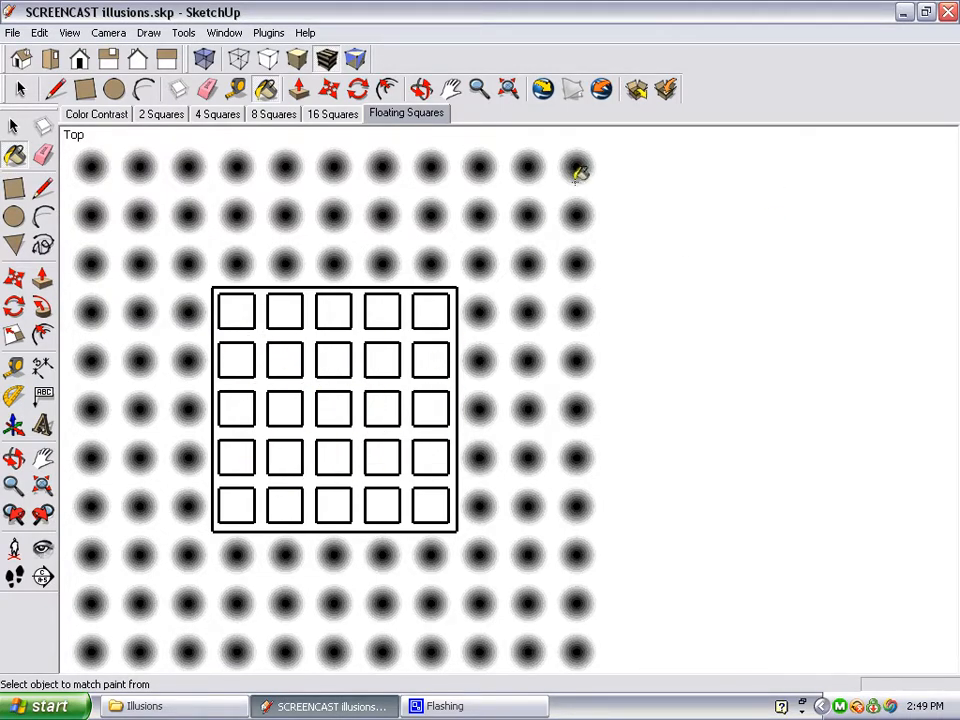
mouse_move(592, 338)
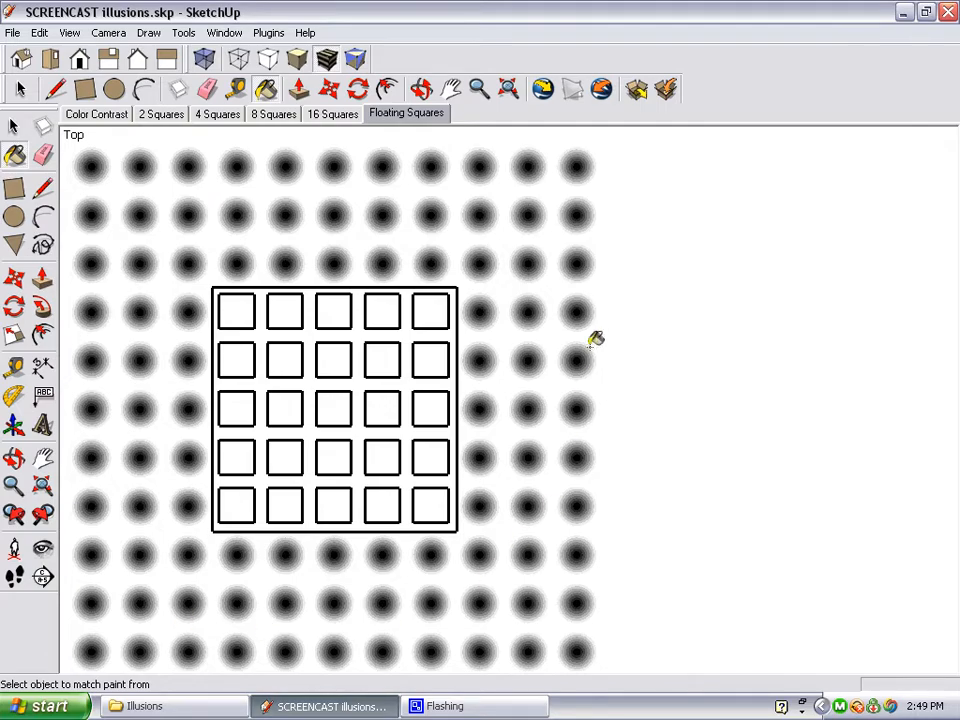
mouse_move(704, 356)
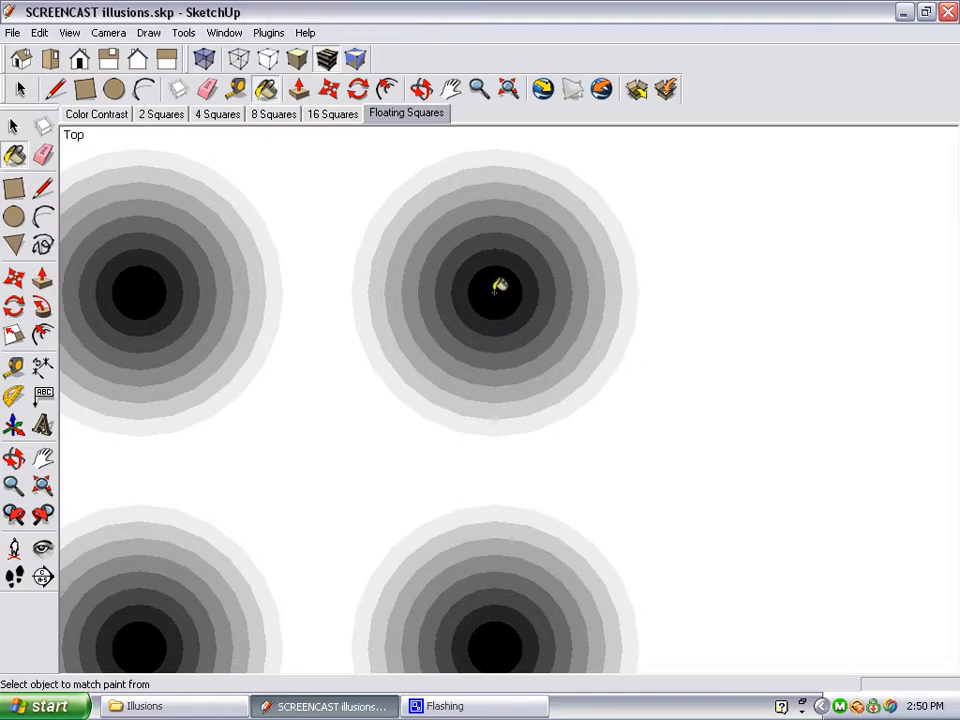
mouse_move(650, 284)
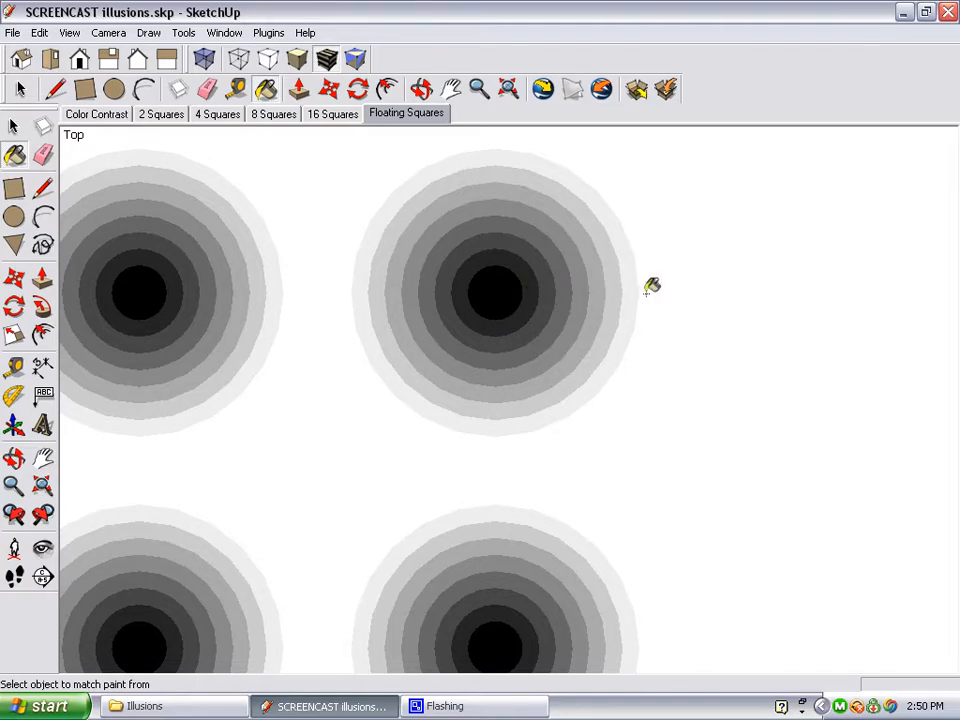